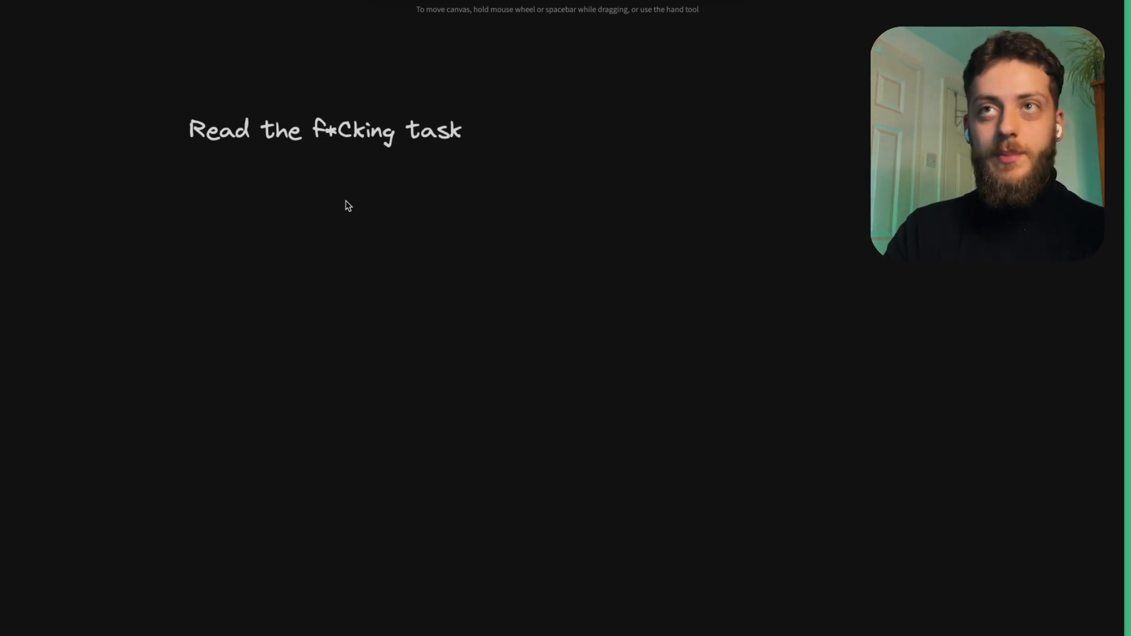
pyautogui.moveTo(340, 272)
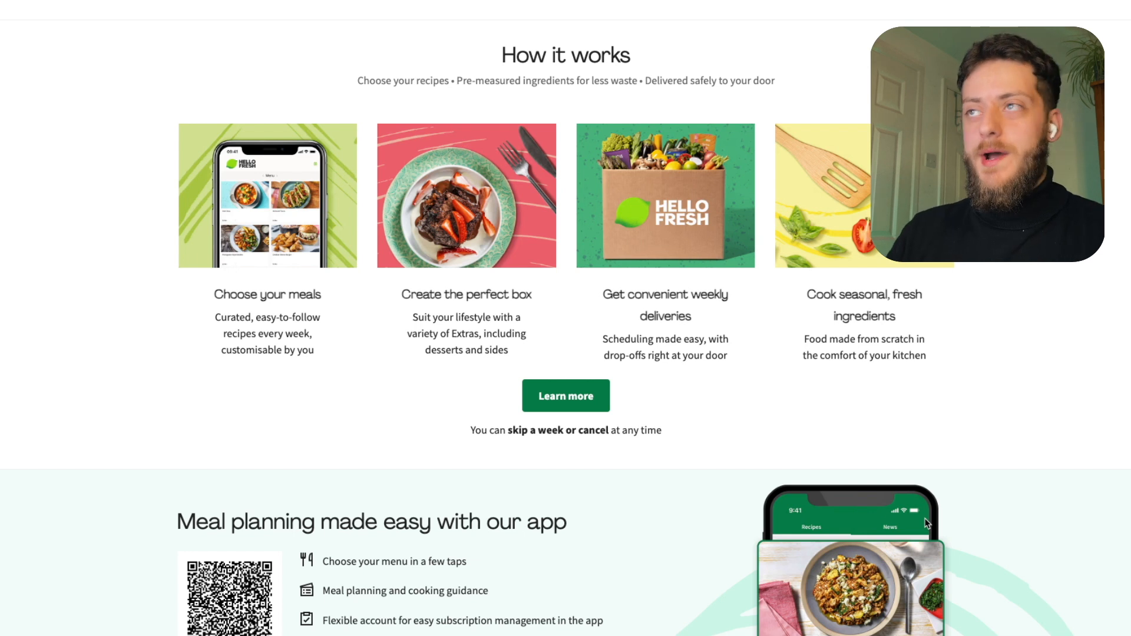
pyautogui.moveTo(584, 444)
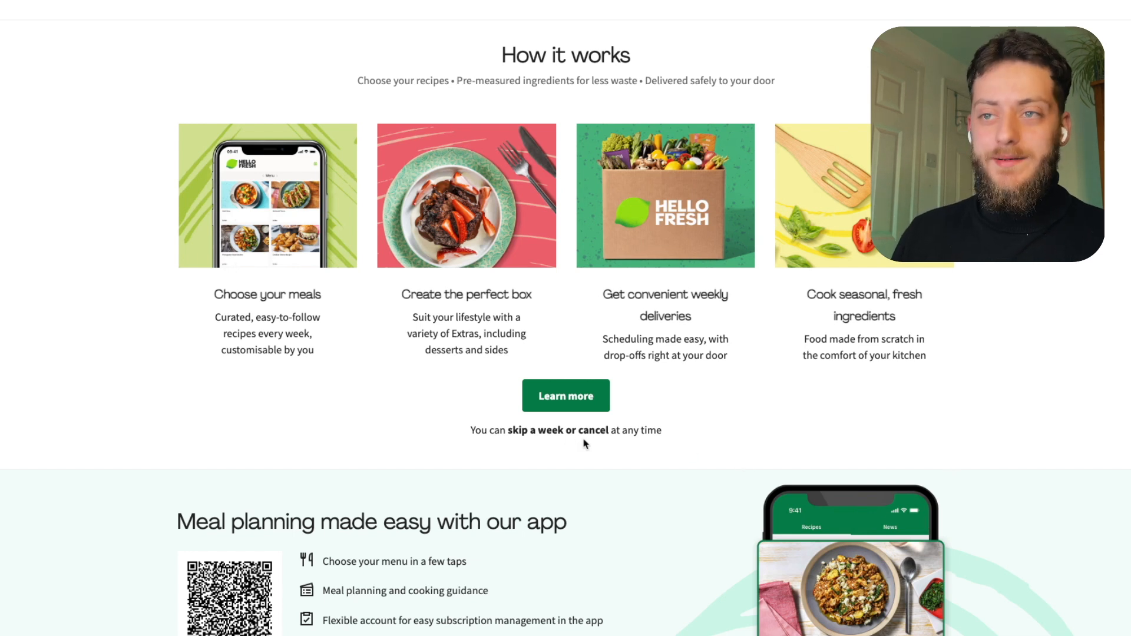
pyautogui.moveTo(446, 448)
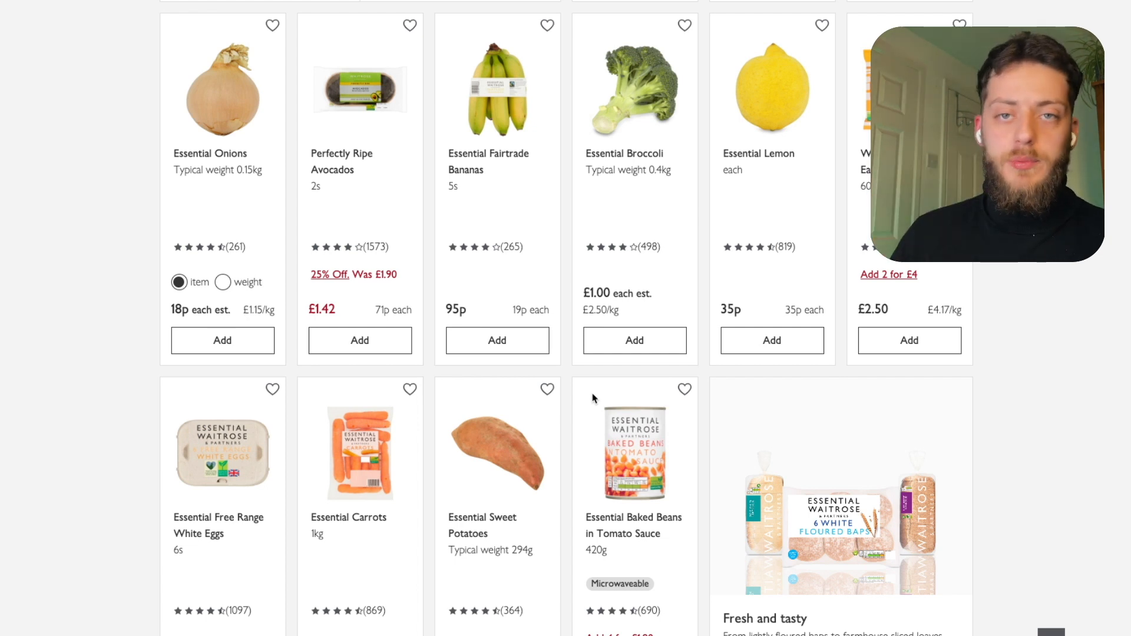
pyautogui.moveTo(294, 385)
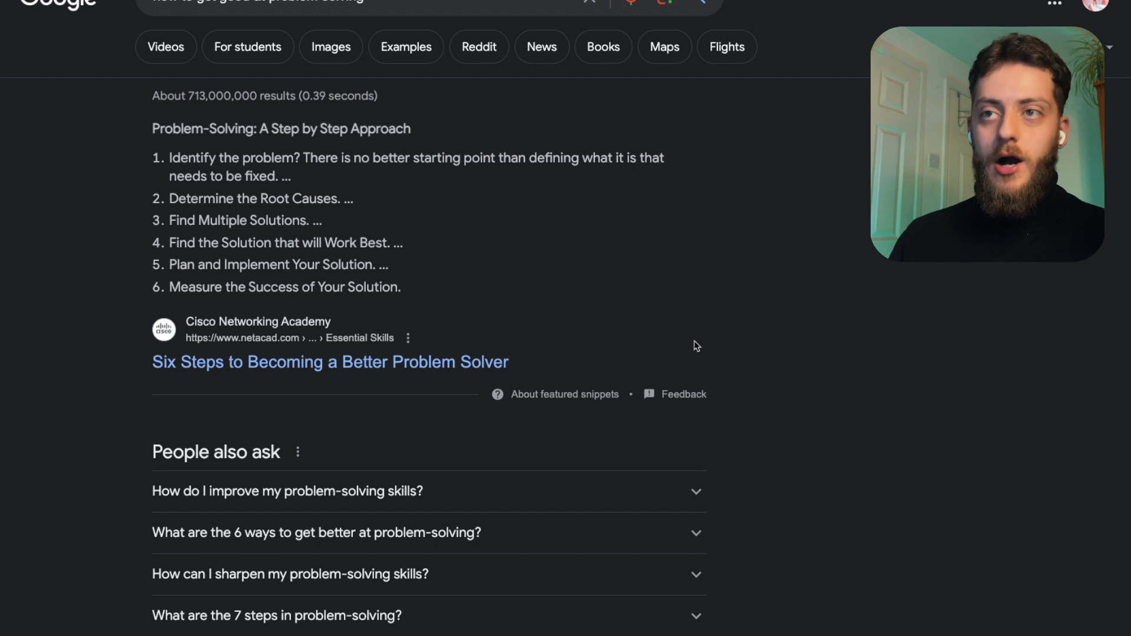
pyautogui.moveTo(391, 230)
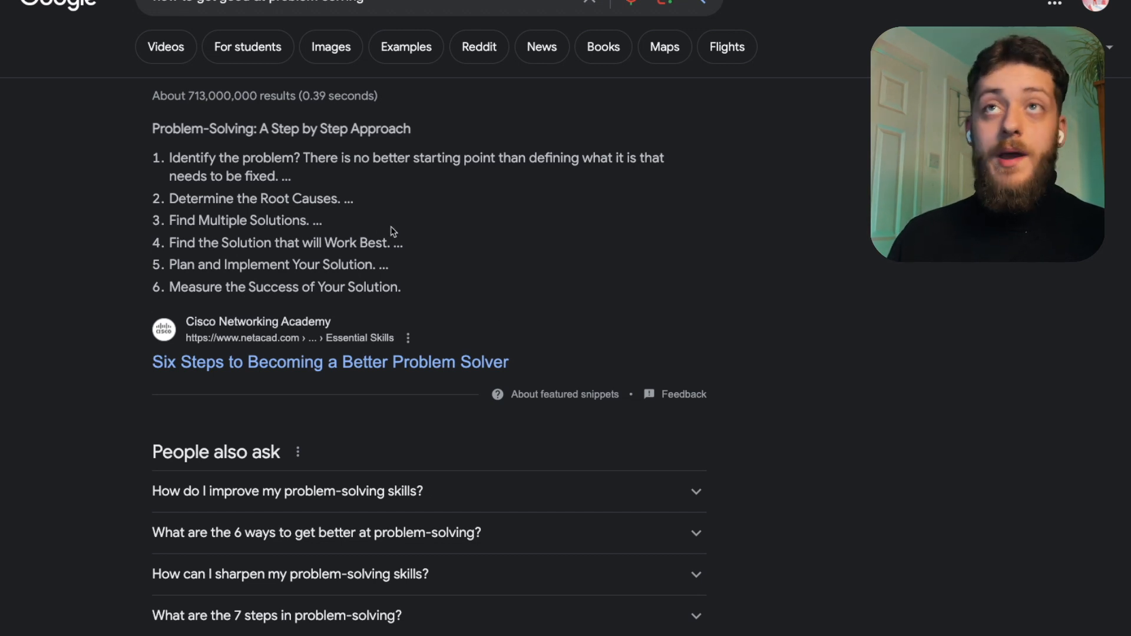
pyautogui.moveTo(390, 243)
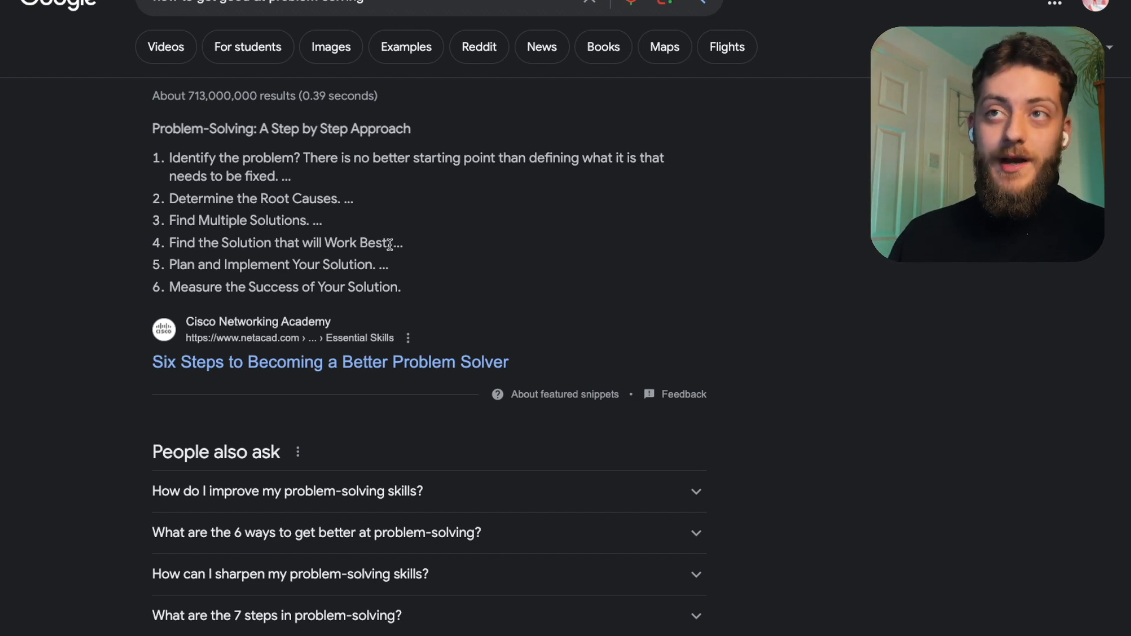
# - Review the earlier problem-solving steps, then write 'Logs' and 'Evidence' under the cause heading
pyautogui.moveTo(169, 158); pyautogui.dragTo(387, 265)
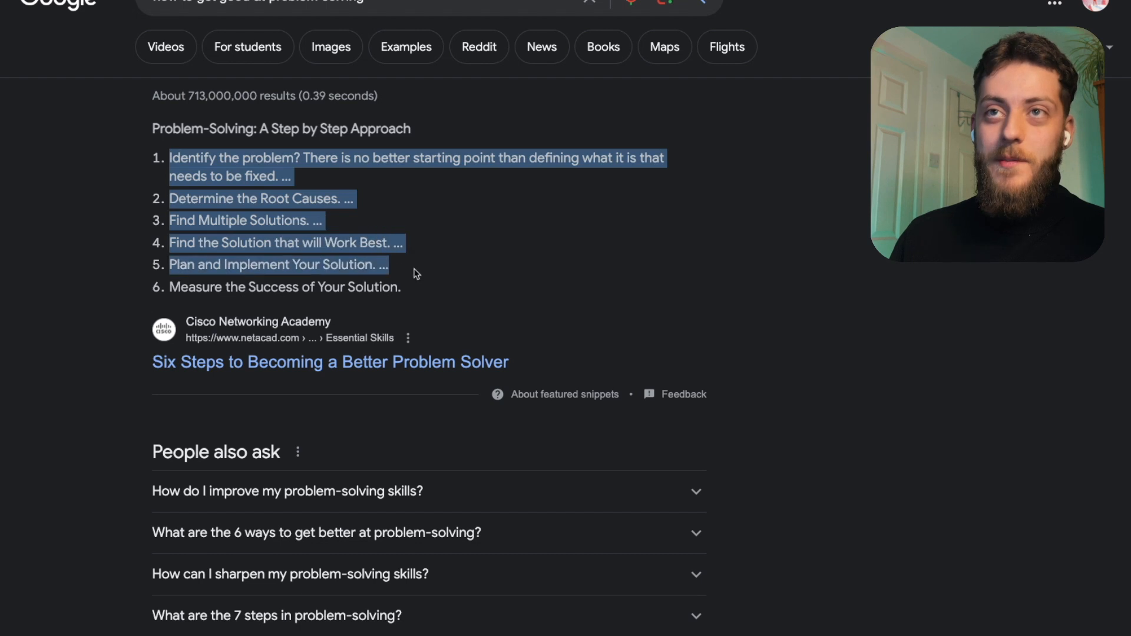
pyautogui.scroll(-3)
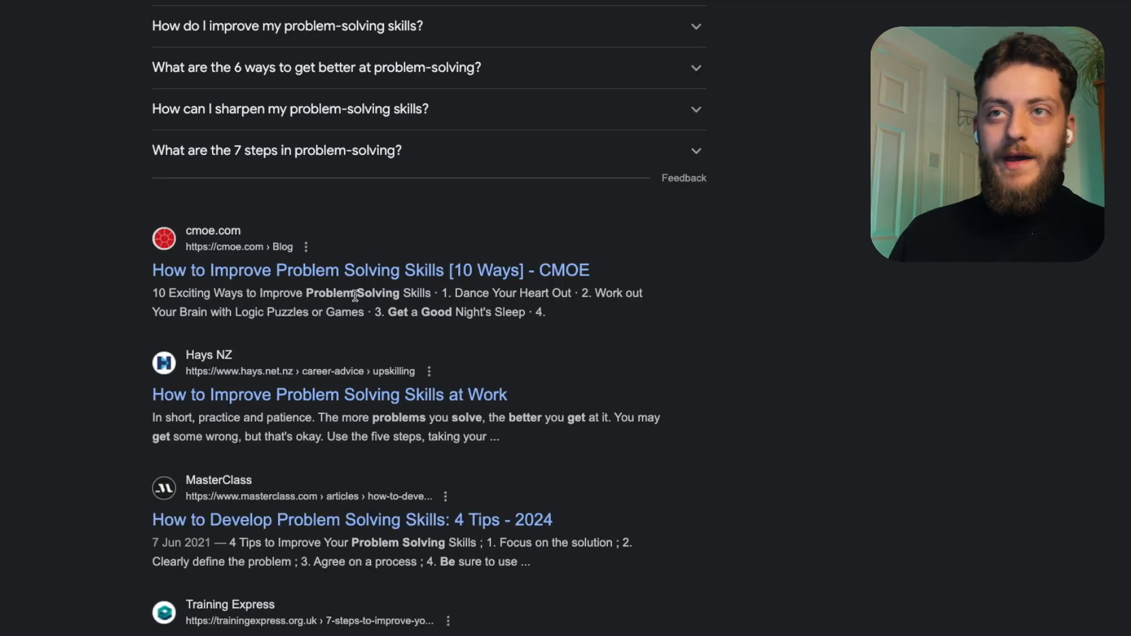
pyautogui.moveTo(456, 292); pyautogui.dragTo(569, 292)
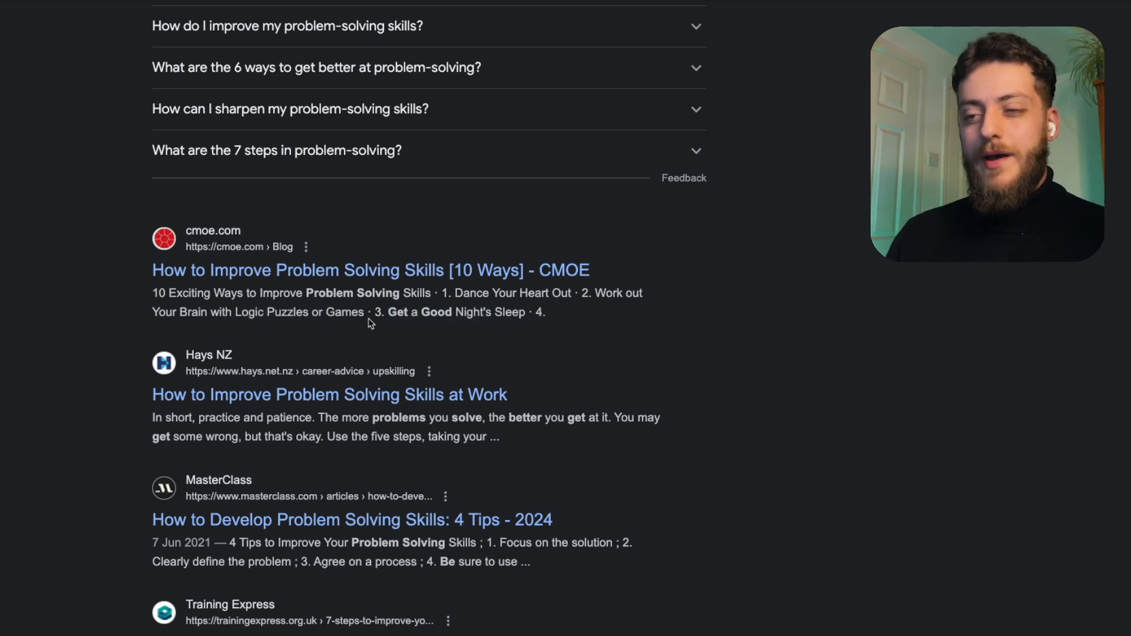
pyautogui.moveTo(417, 366)
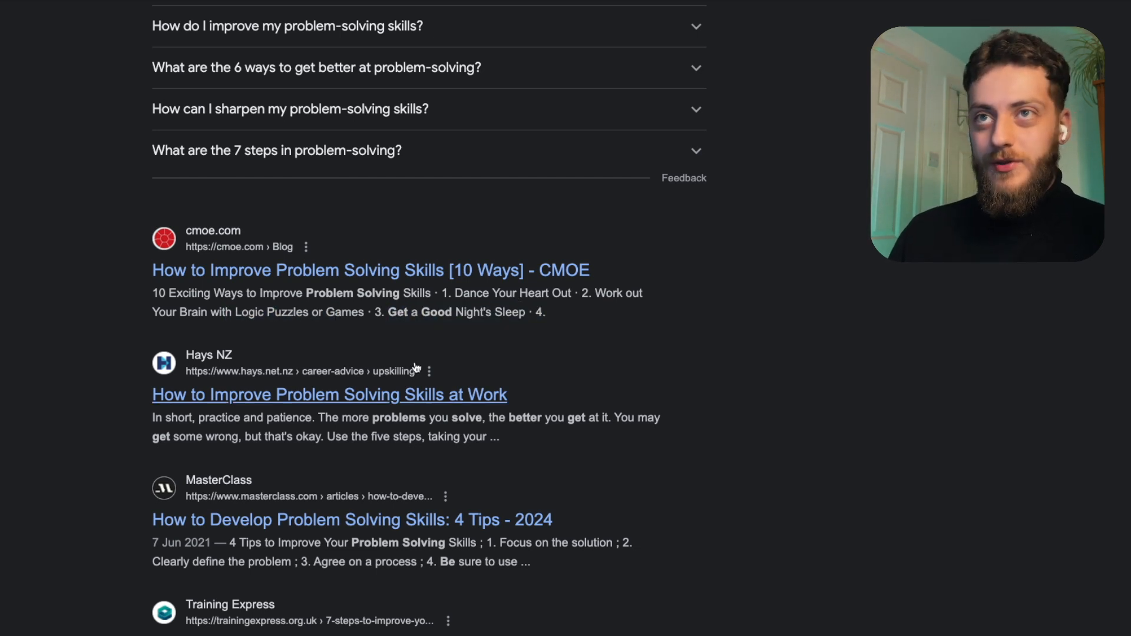
pyautogui.scroll(-3)
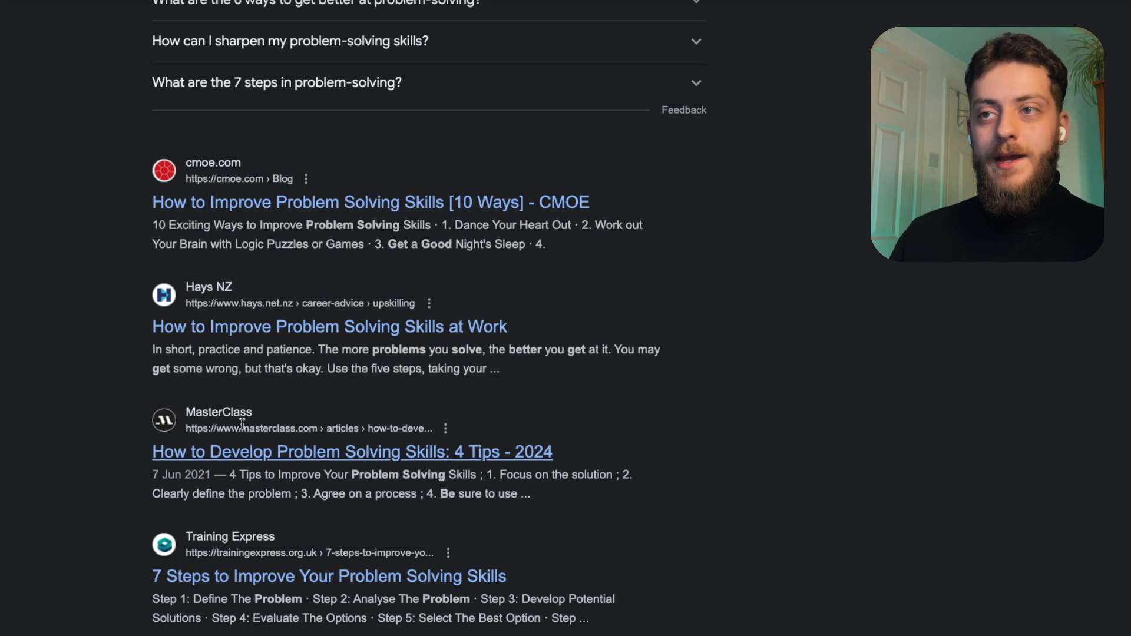
pyautogui.scroll(-3)
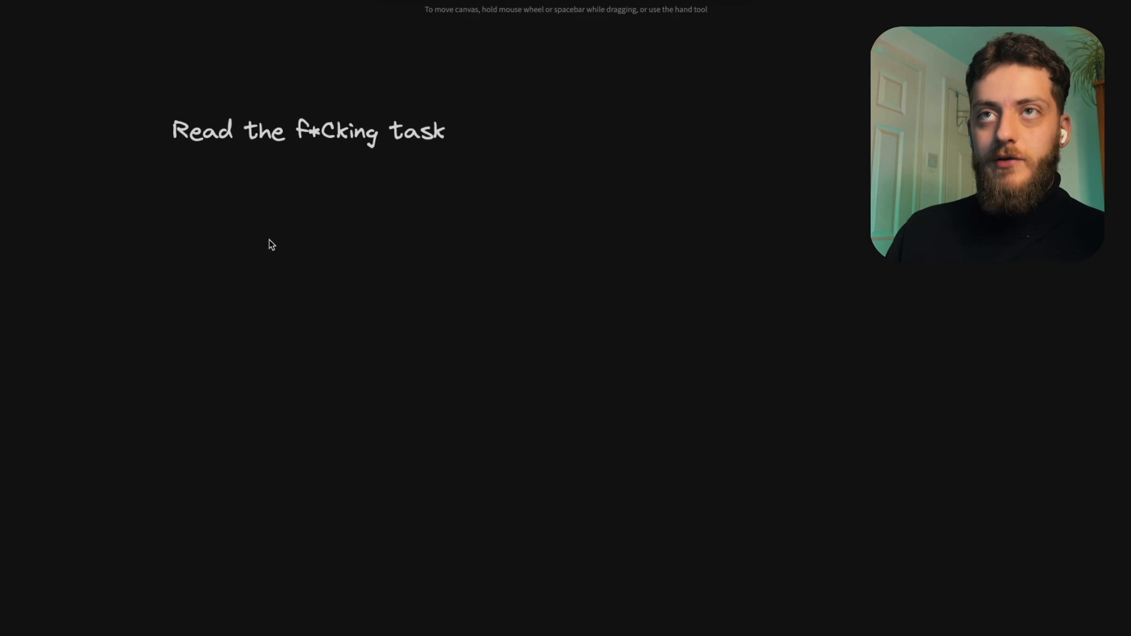
pyautogui.moveTo(332, 220)
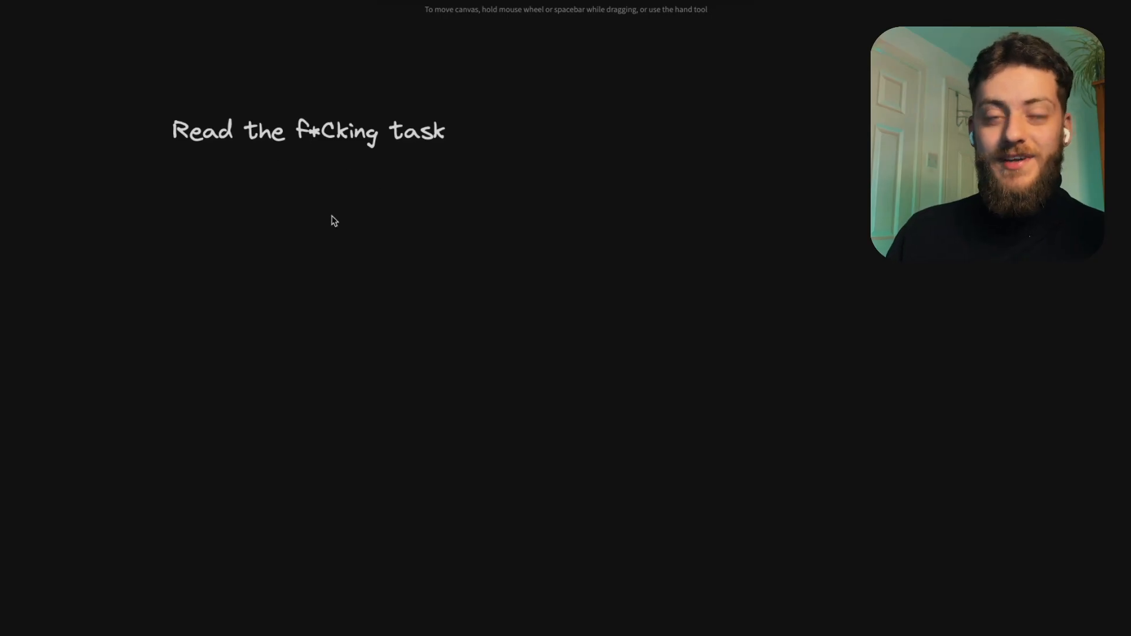
pyautogui.moveTo(232, 182)
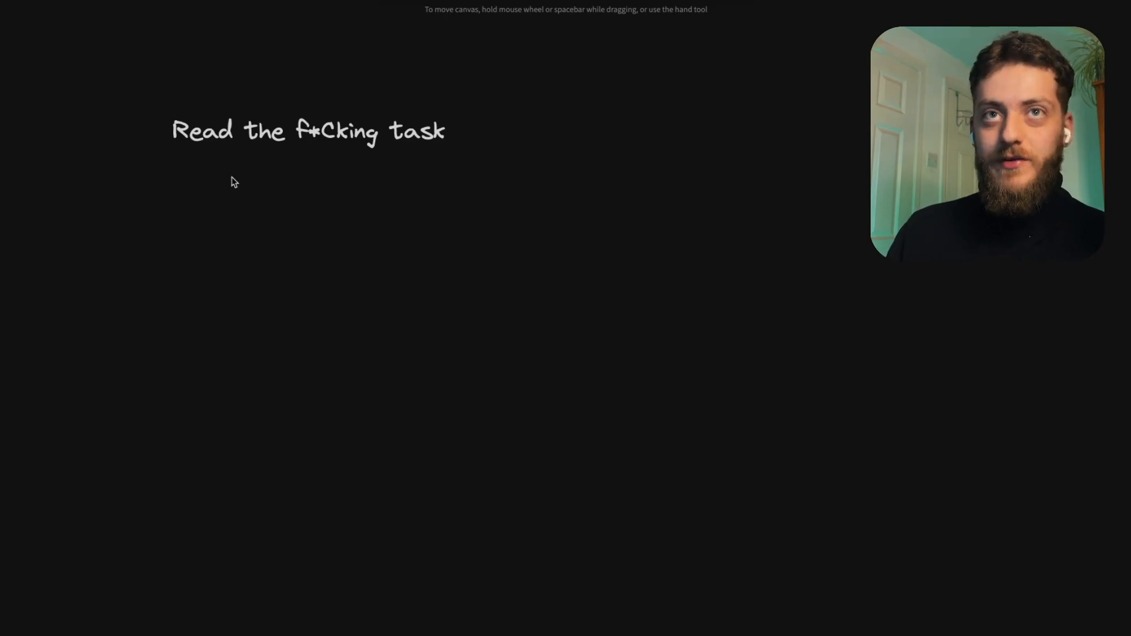
pyautogui.moveTo(141, 71)
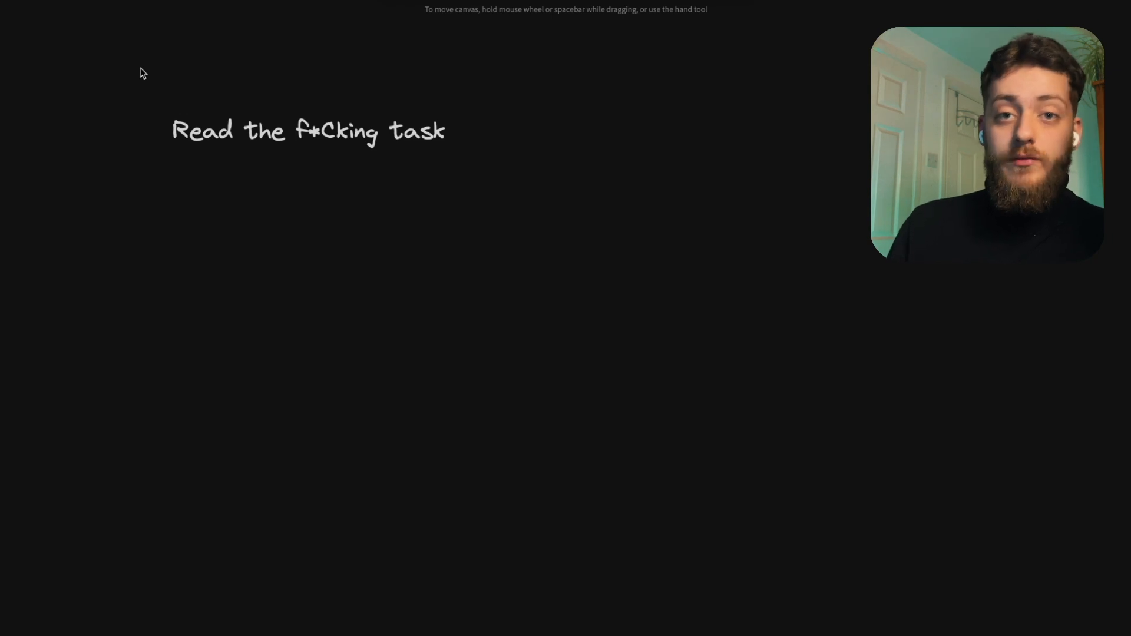
pyautogui.moveTo(201, 190)
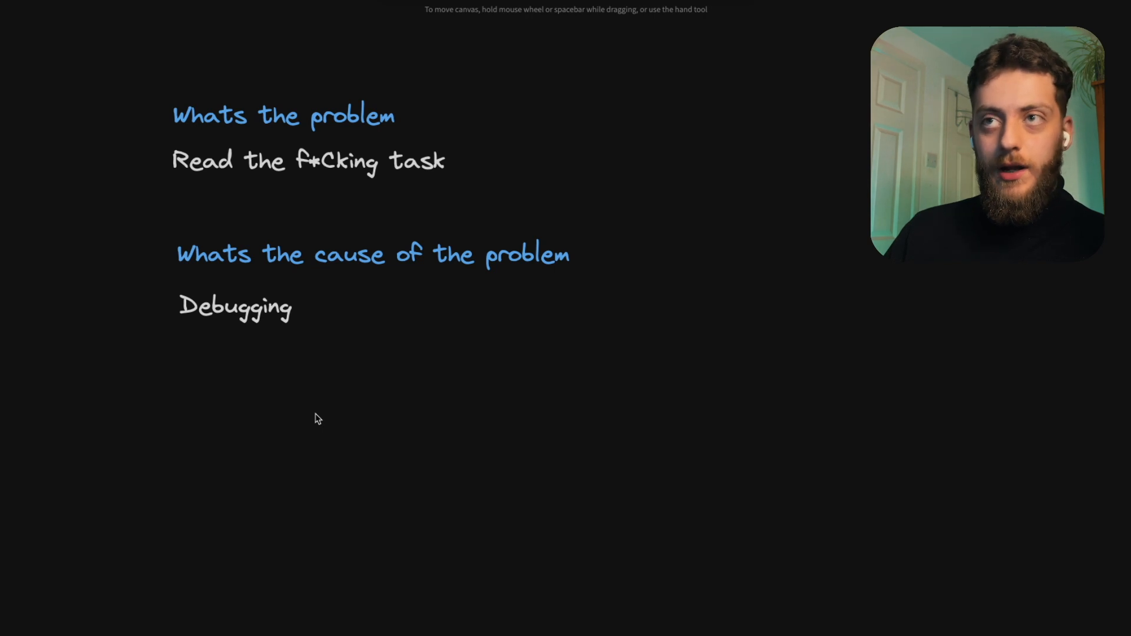
pyautogui.write('Logs')
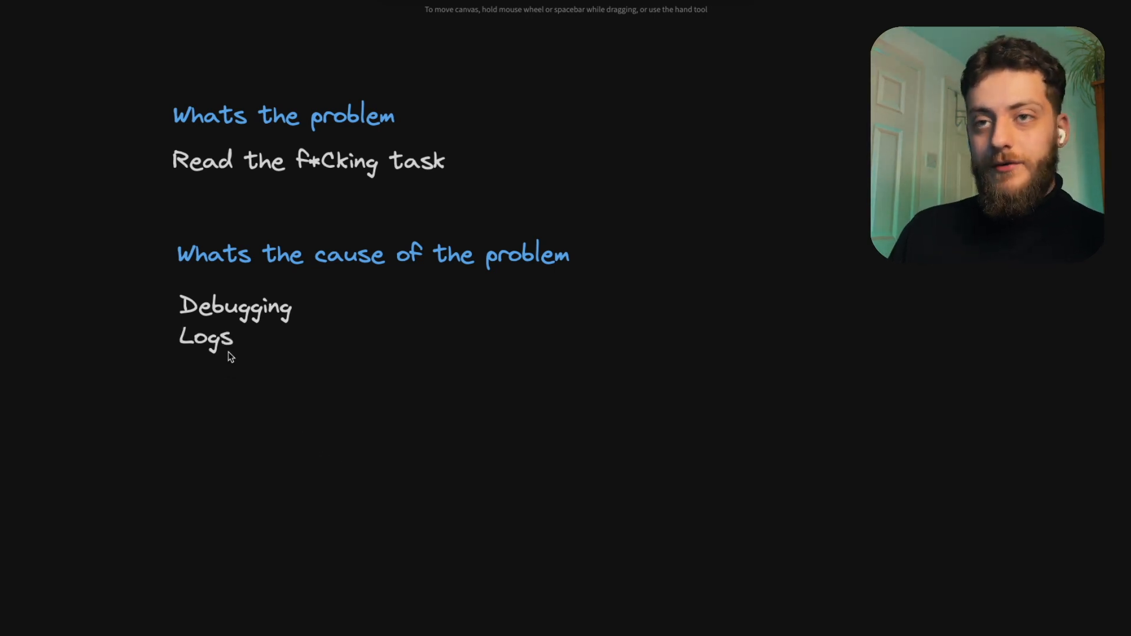
pyautogui.write('Evidence')
pyautogui.write('Ask around')
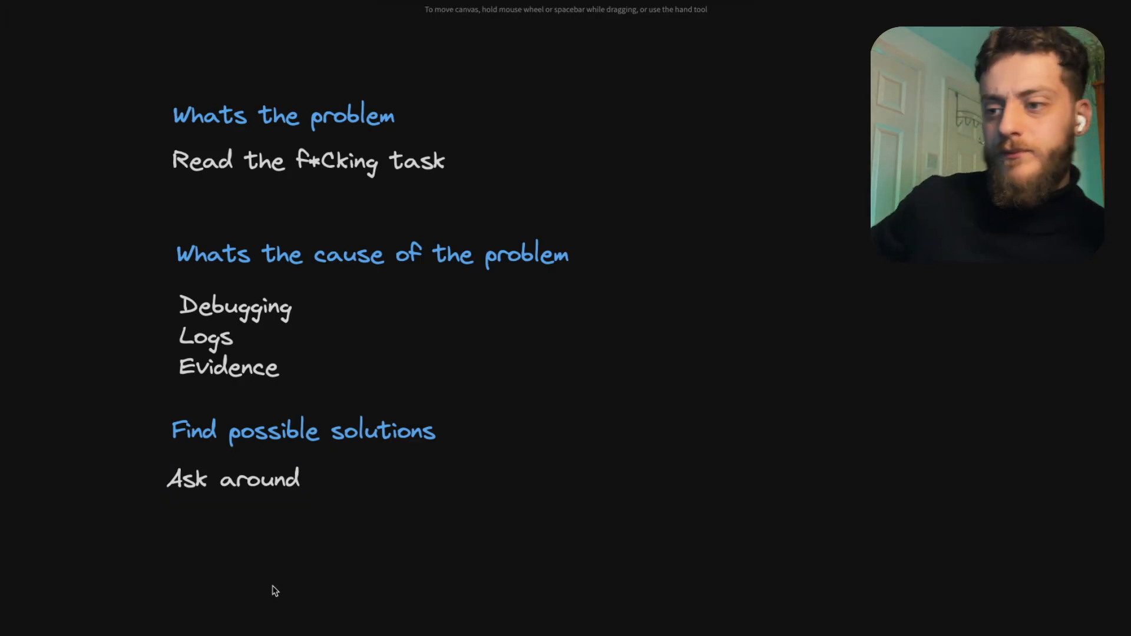
pyautogui.moveTo(292, 553)
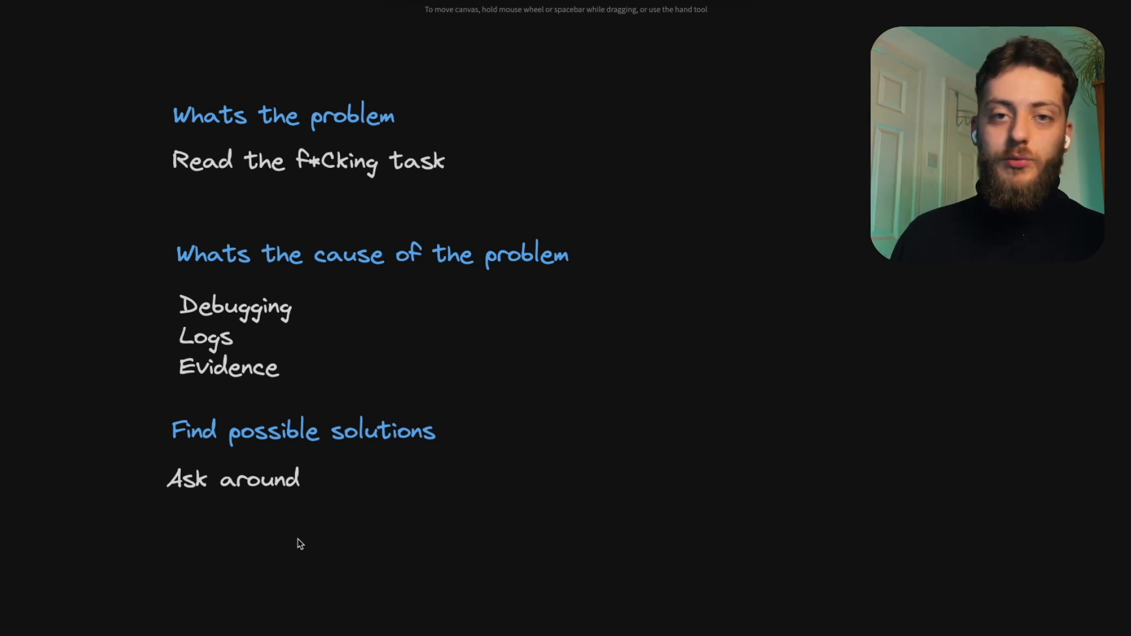
# - Write 'Generically ask gpt' beneath 'Ask around'
pyautogui.write('Generically ask gpt')
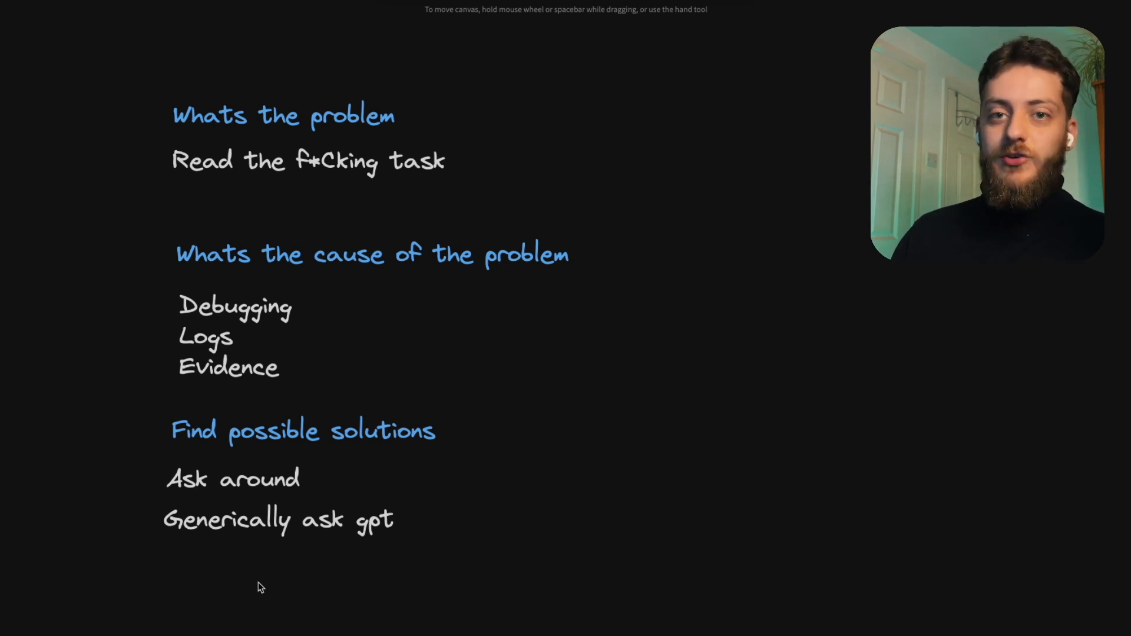
pyautogui.moveTo(368, 480)
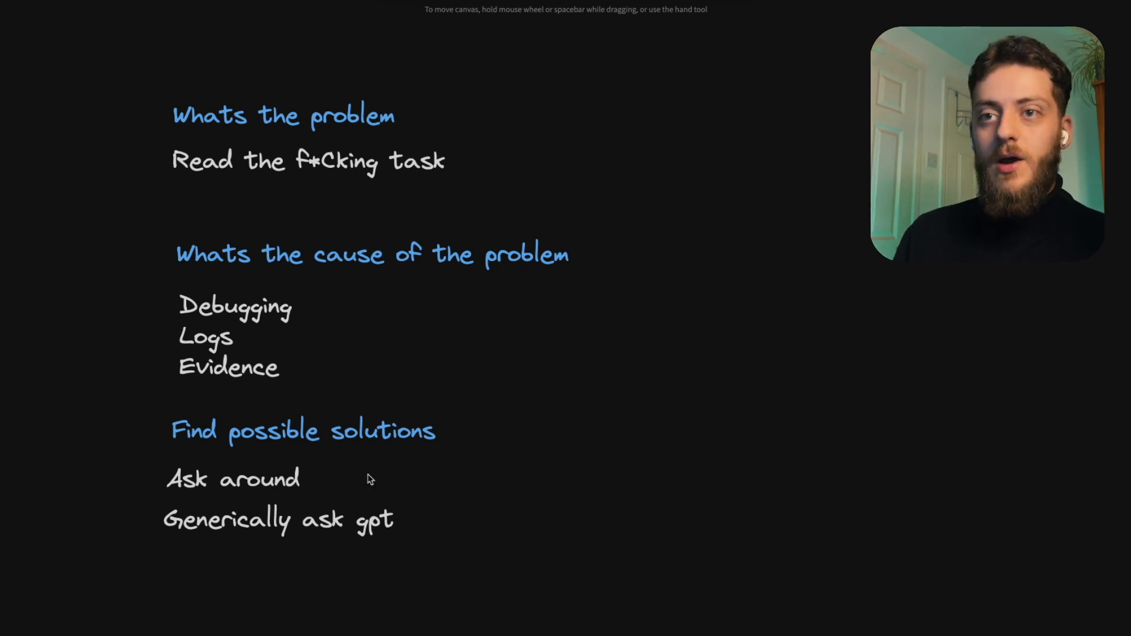
pyautogui.moveTo(323, 442)
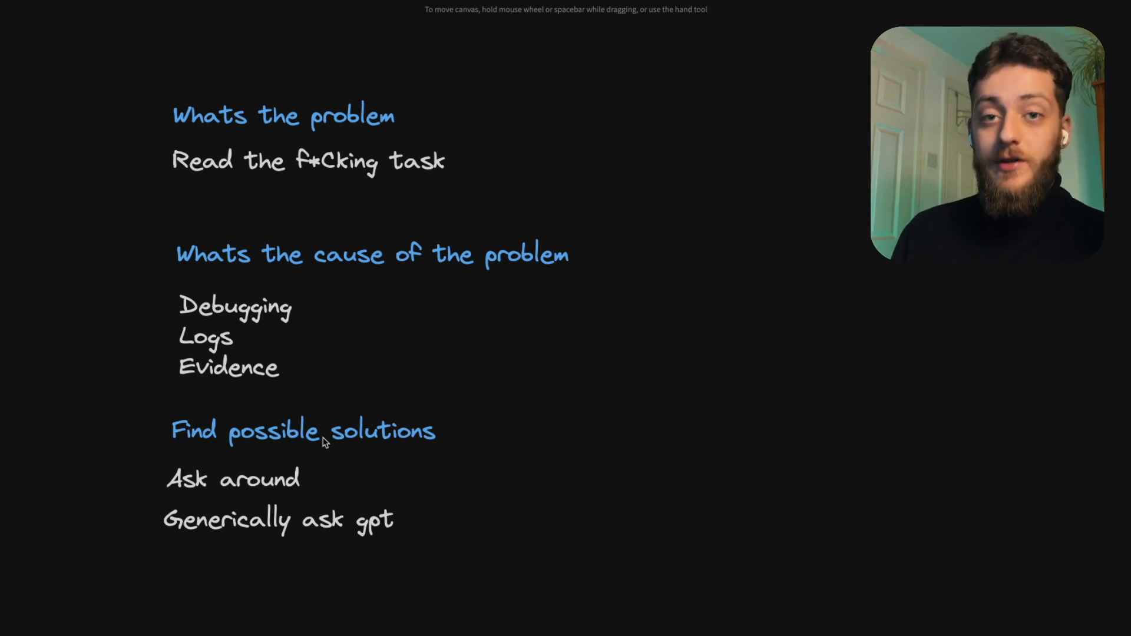
pyautogui.moveTo(358, 569)
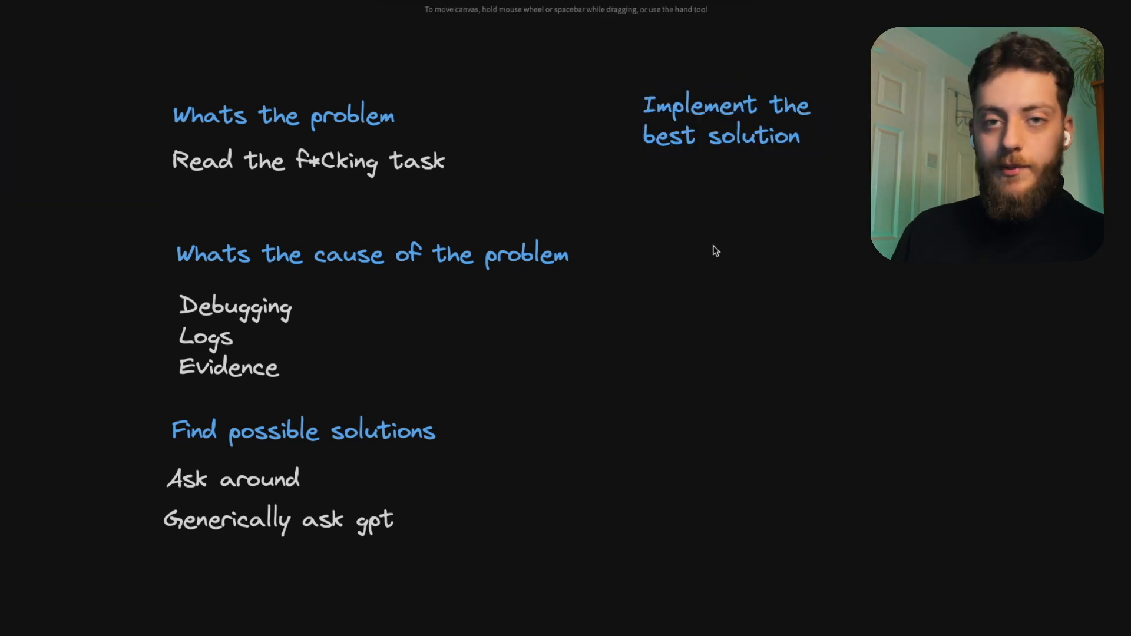
pyautogui.moveTo(669, 188)
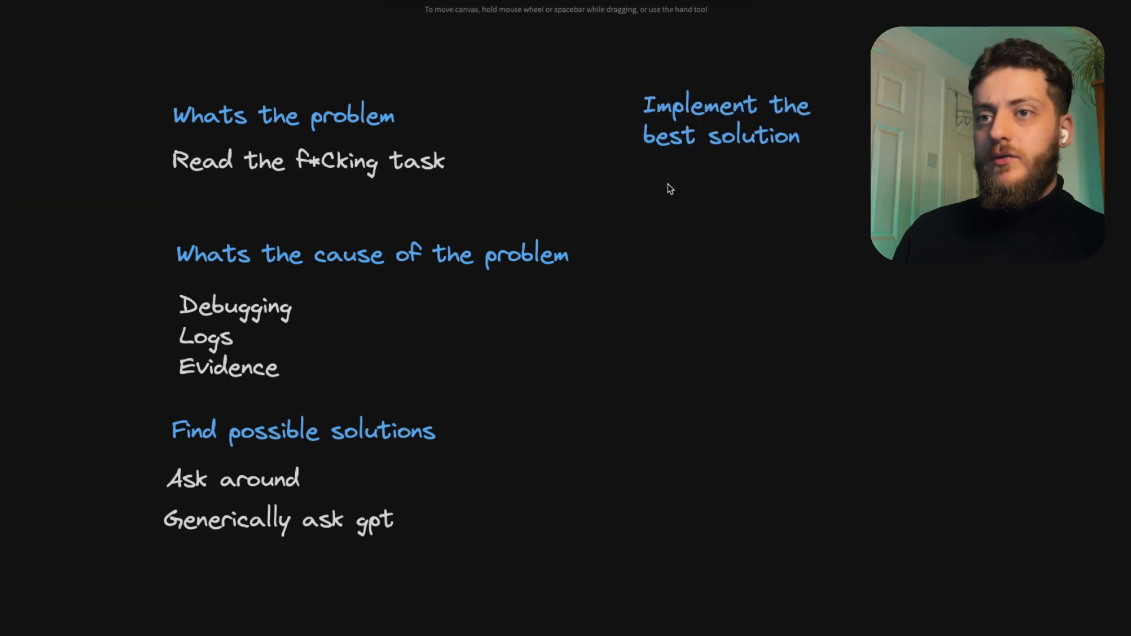
pyautogui.moveTo(285, 492)
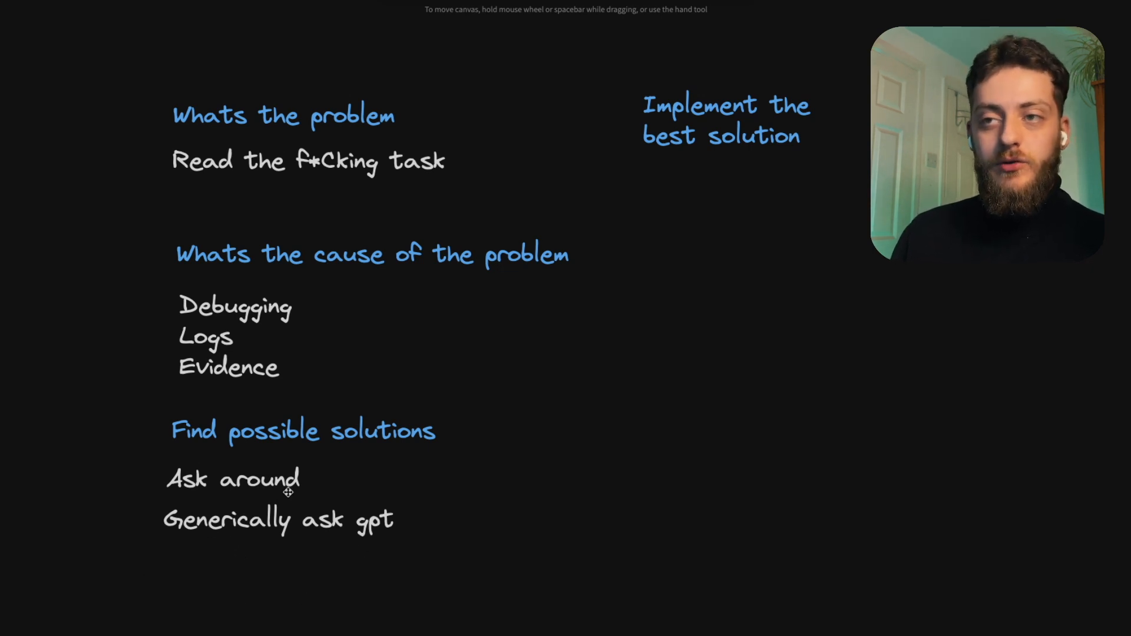
pyautogui.moveTo(607, 252)
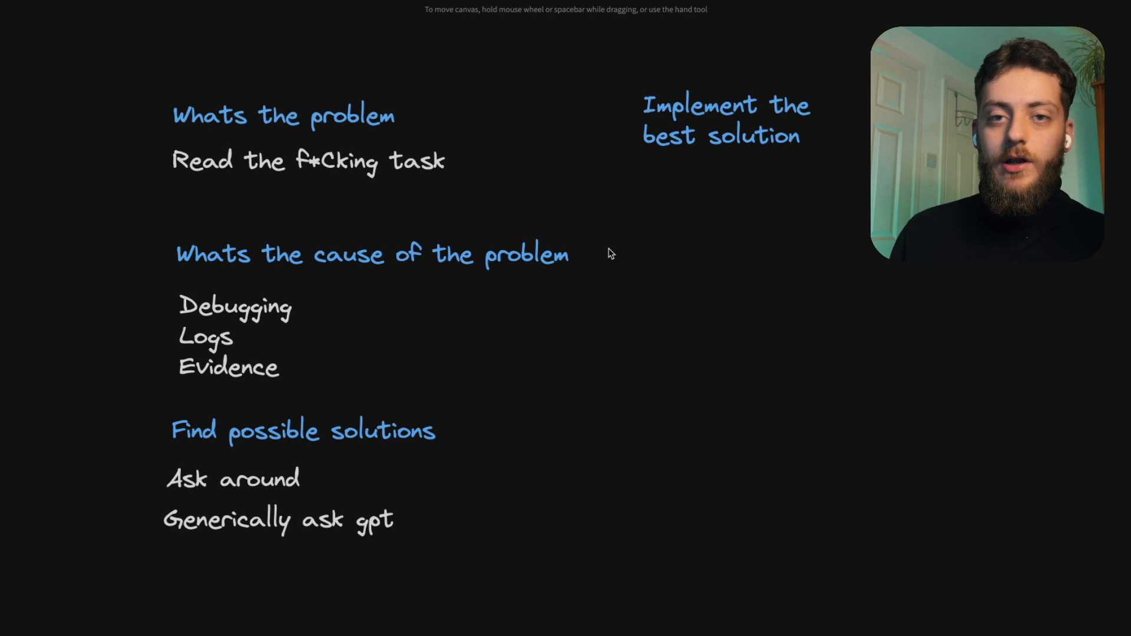
pyautogui.moveTo(745, 269)
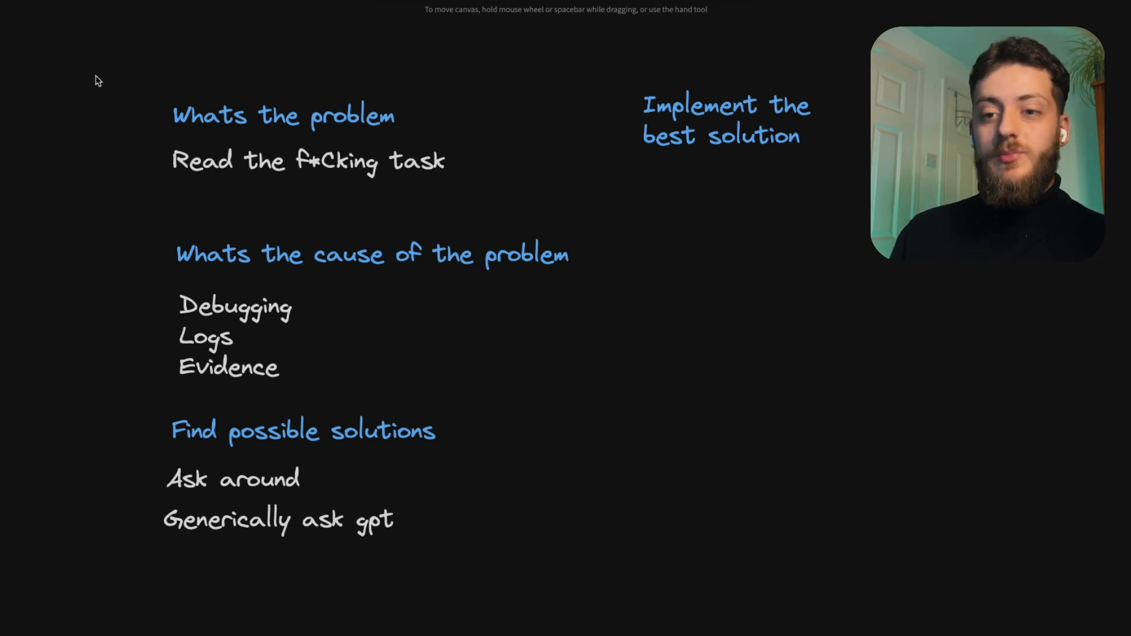
pyautogui.moveTo(468, 451)
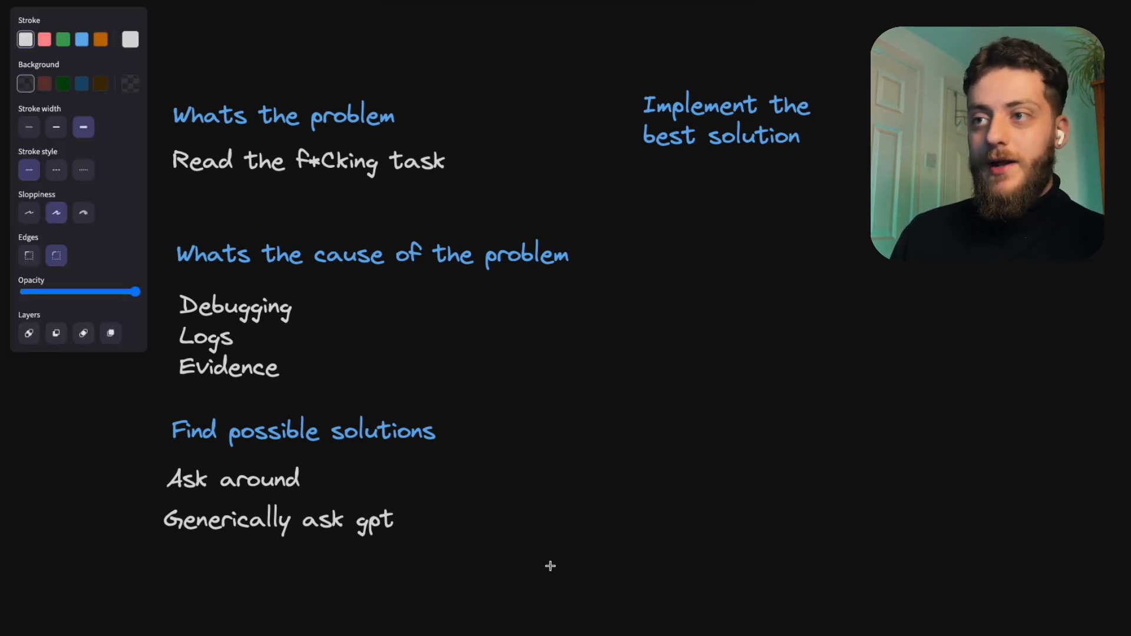
# - Draw the large outer rectangle for the class diagram
pyautogui.moveTo(508, 270); pyautogui.dragTo(822, 530)
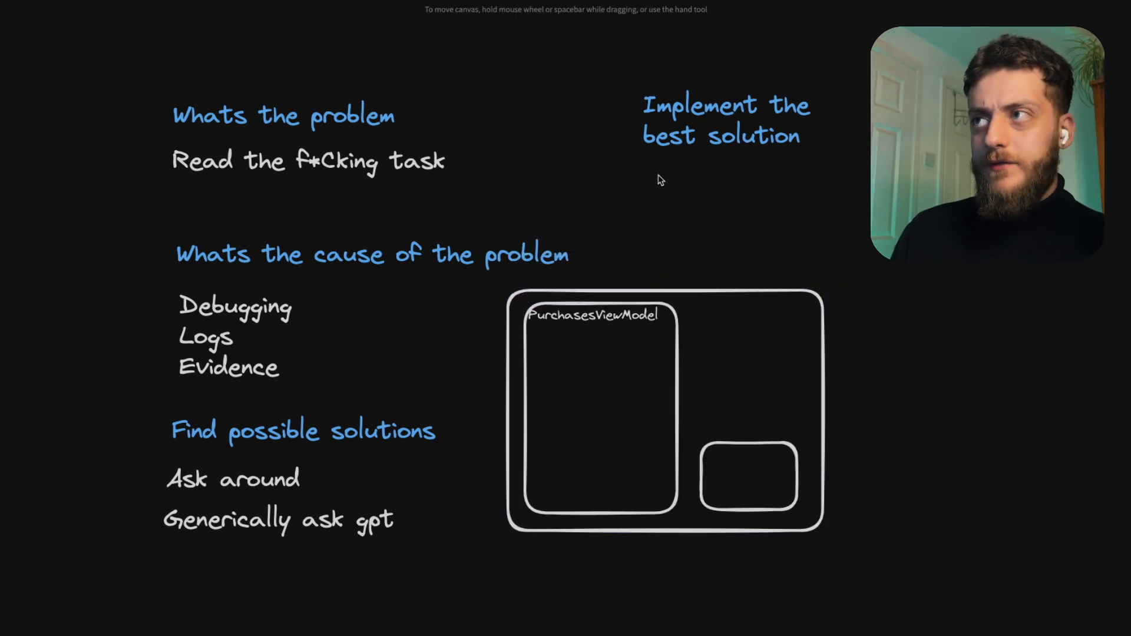
pyautogui.moveTo(424, 519)
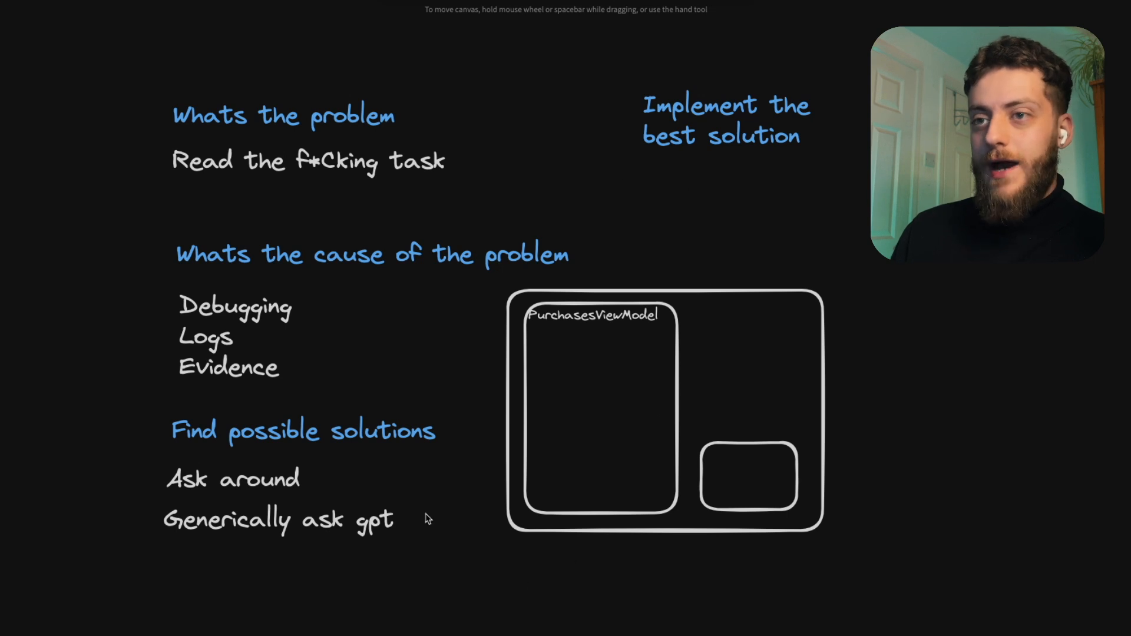
pyautogui.moveTo(585, 475)
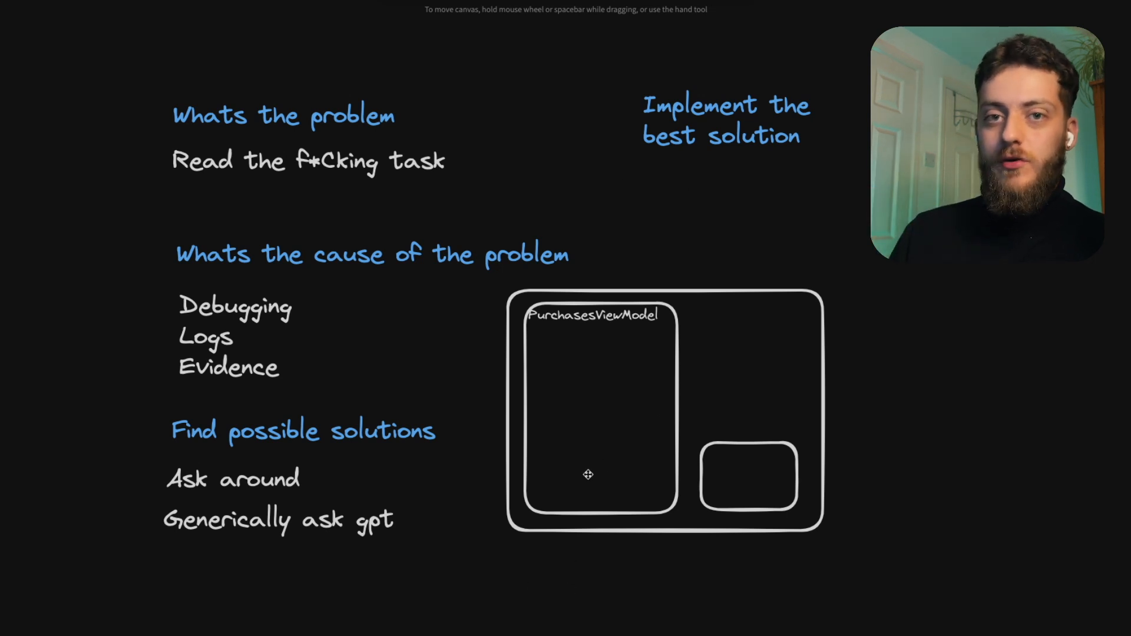
pyautogui.moveTo(476, 578)
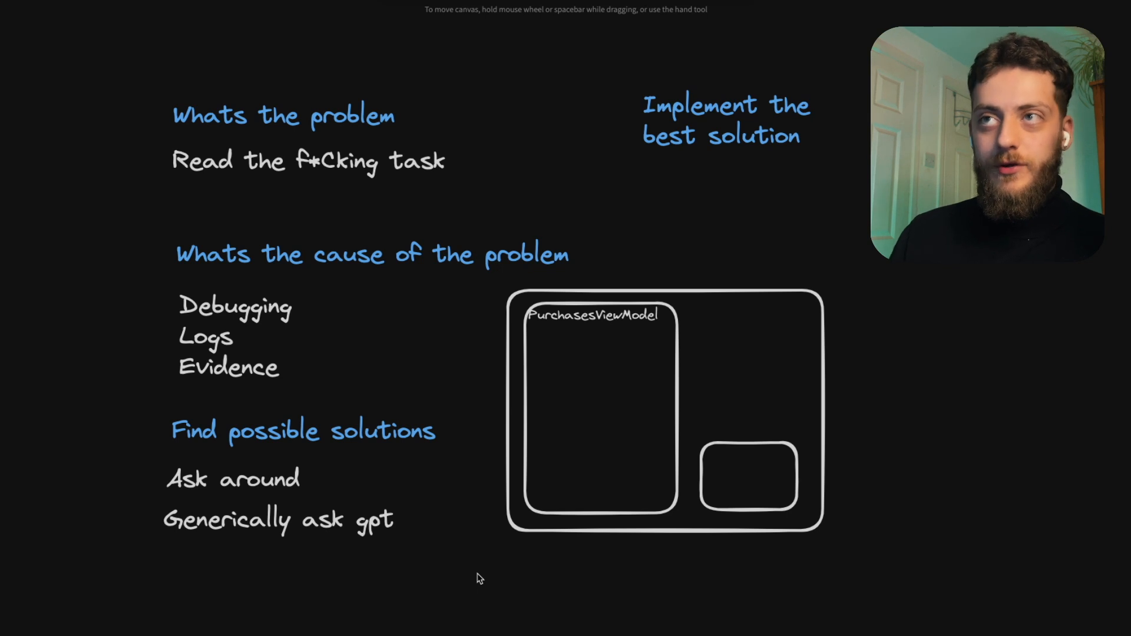